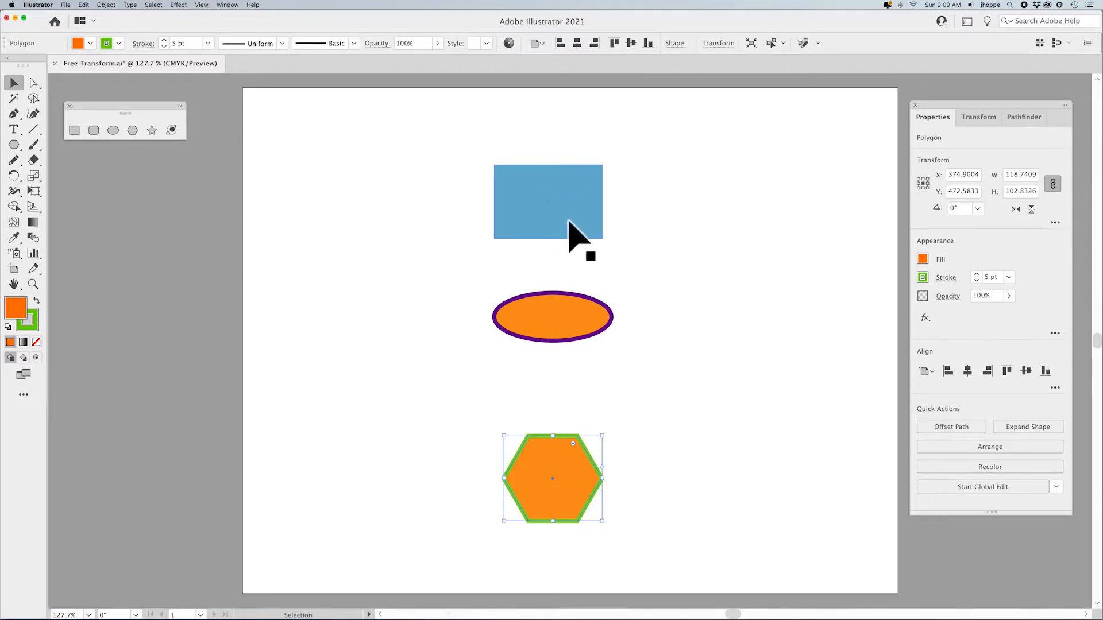
Select the blue rectangle and choose Free Transform from the grouped warping tools
{"action": "left_click", "coordinate": [548, 201]}
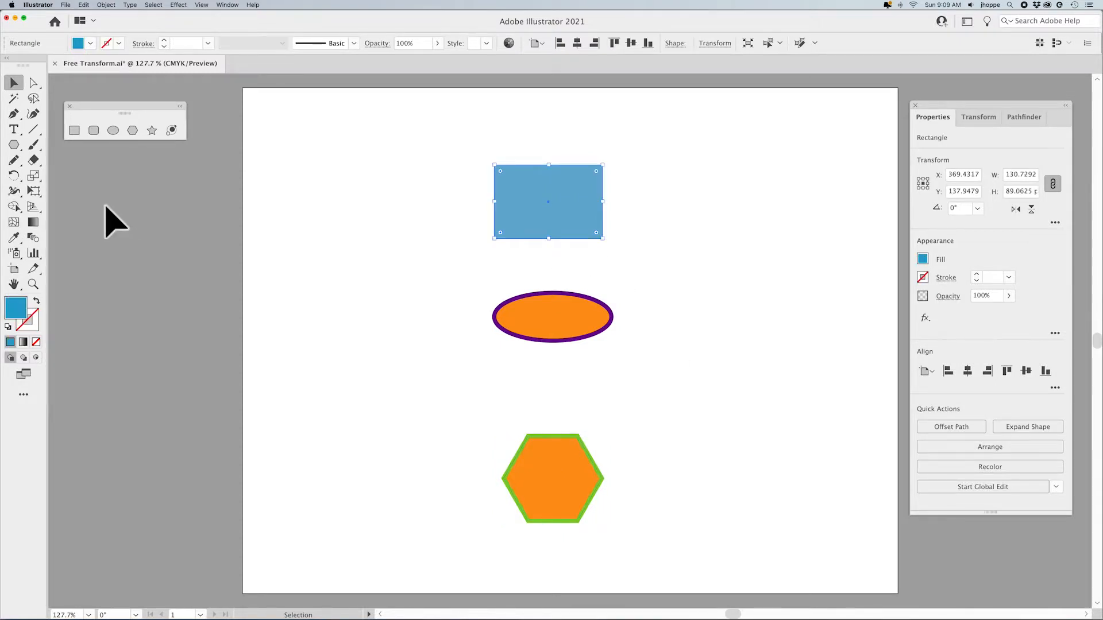
{"action": "left_click", "coordinate": [34, 191]}
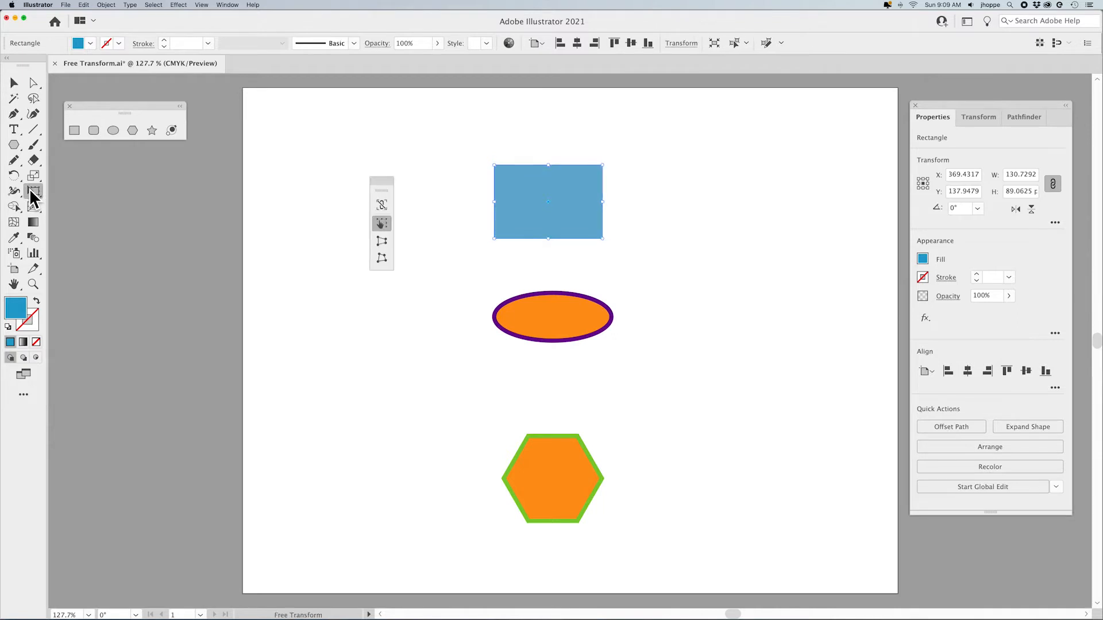
{"action": "left_click", "coordinate": [34, 191]}
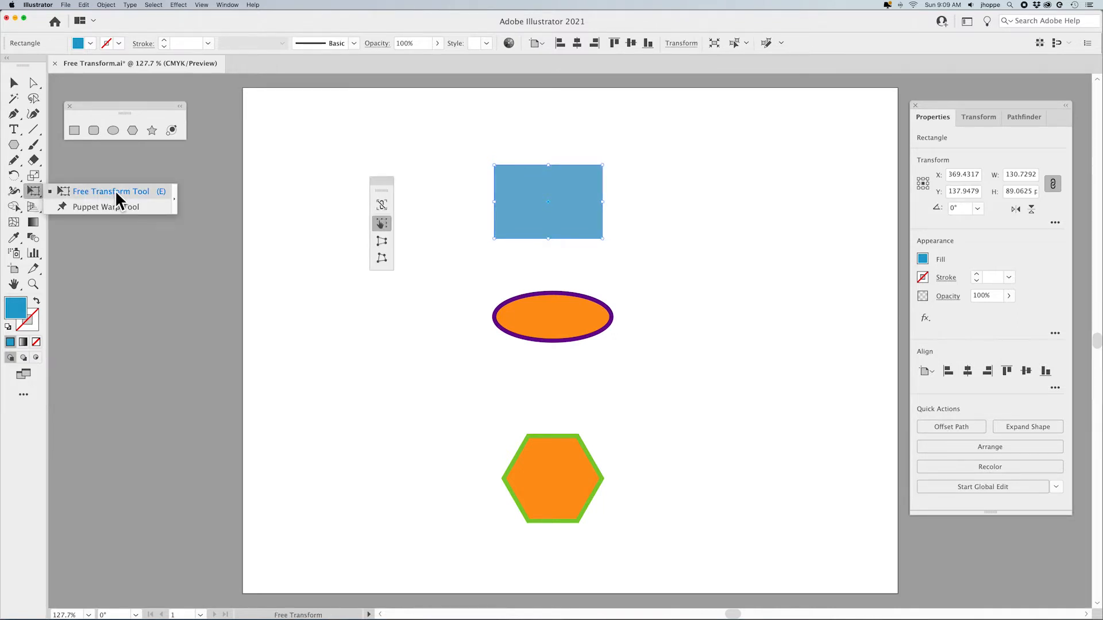
{"action": "left_click", "coordinate": [111, 191]}
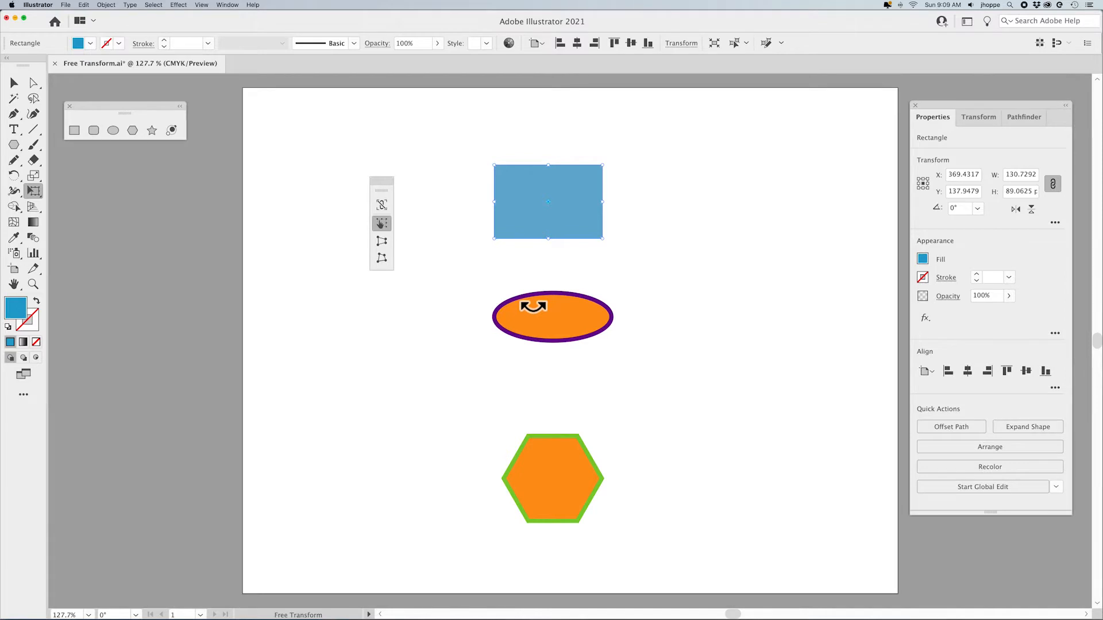
{"action": "mouse_move", "coordinate": [535, 275]}
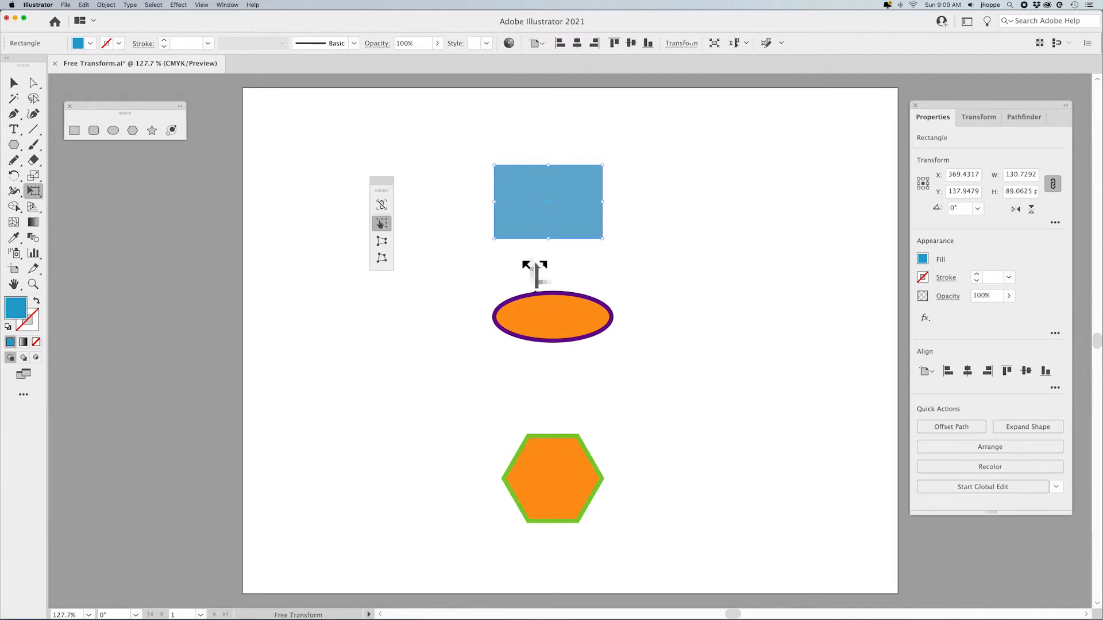
Deselect everything, then reselect the blue rectangle with Free Transform active
{"action": "left_click", "coordinate": [14, 82]}
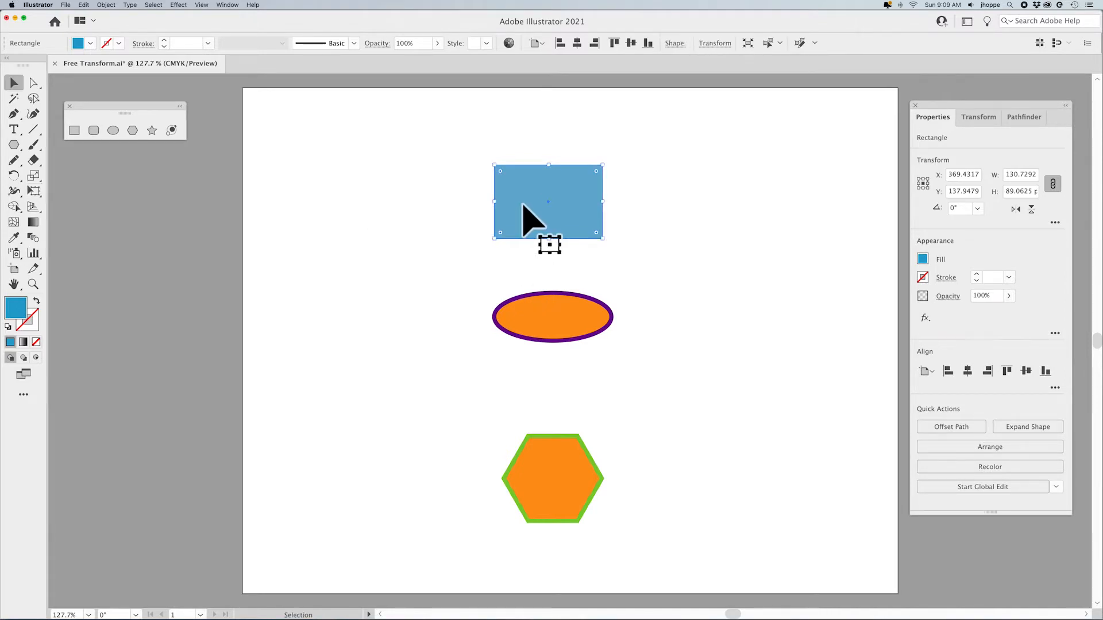
{"action": "left_click", "coordinate": [415, 214]}
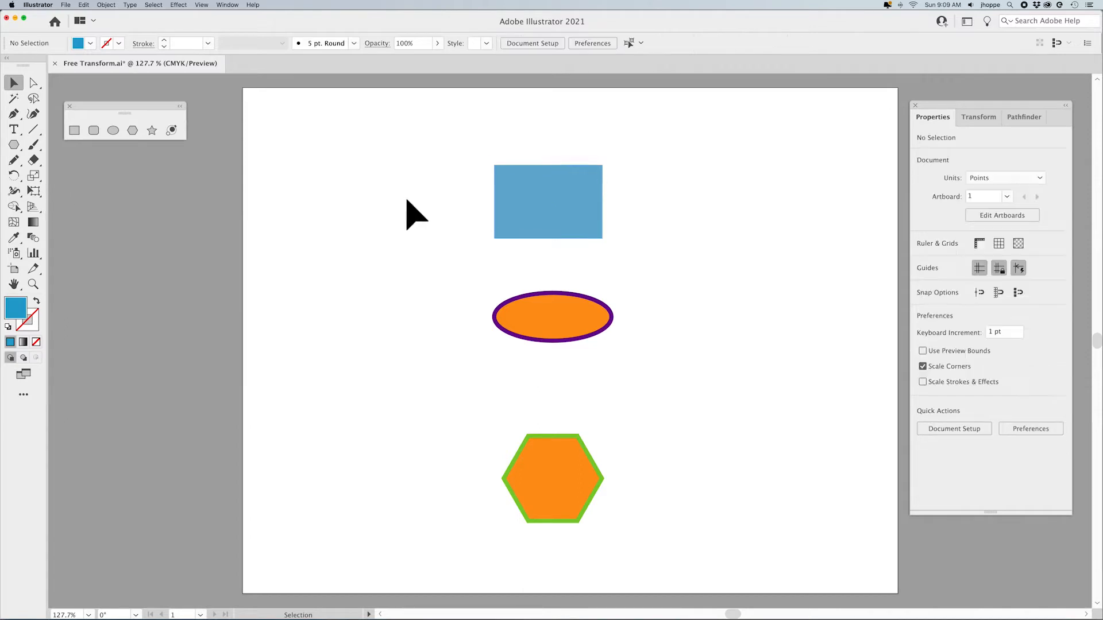
{"action": "left_click", "coordinate": [33, 191]}
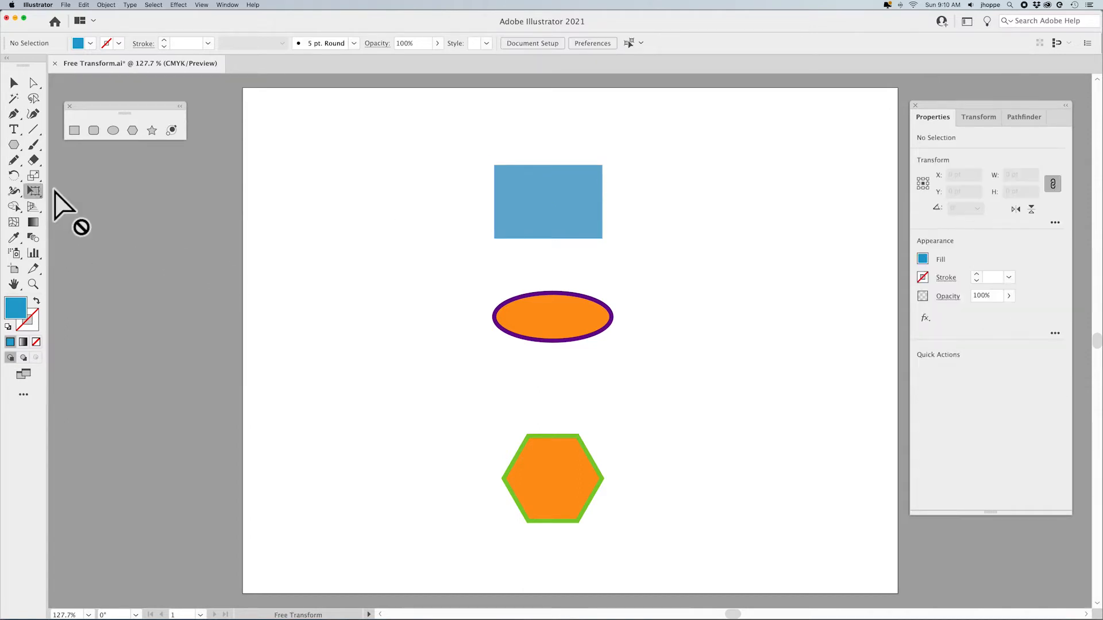
{"action": "mouse_move", "coordinate": [448, 238]}
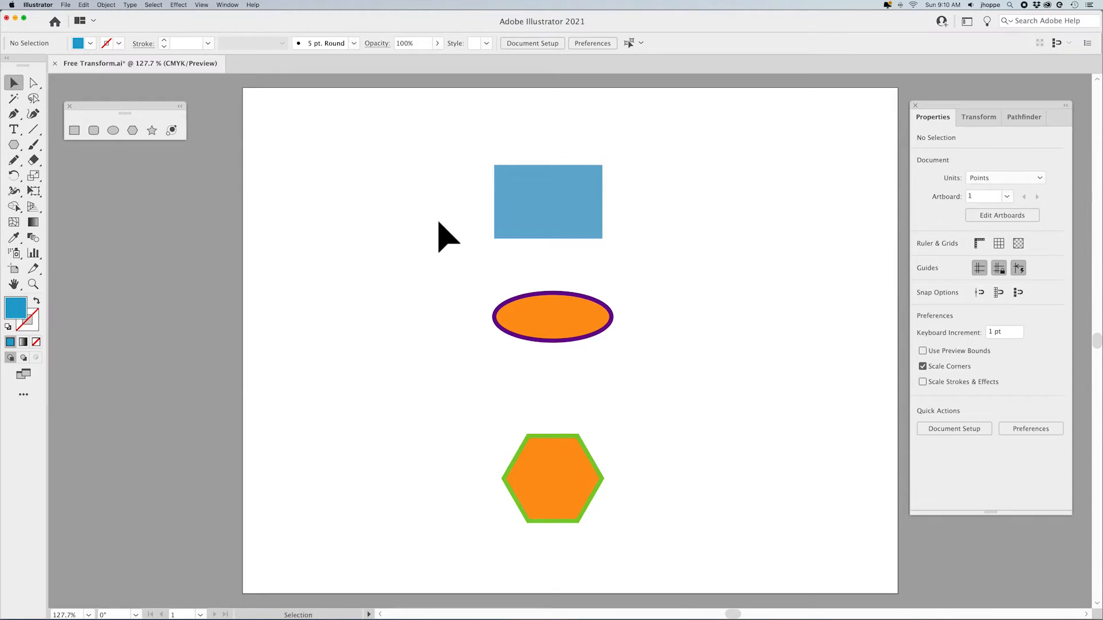
{"action": "left_click", "coordinate": [547, 202]}
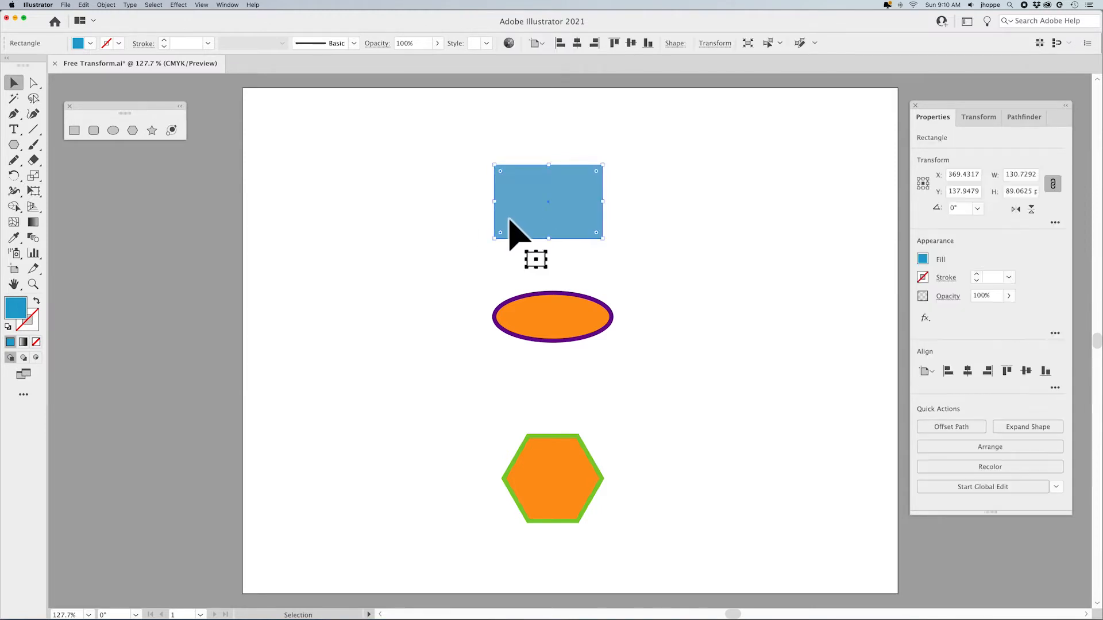
{"action": "left_click", "coordinate": [33, 191]}
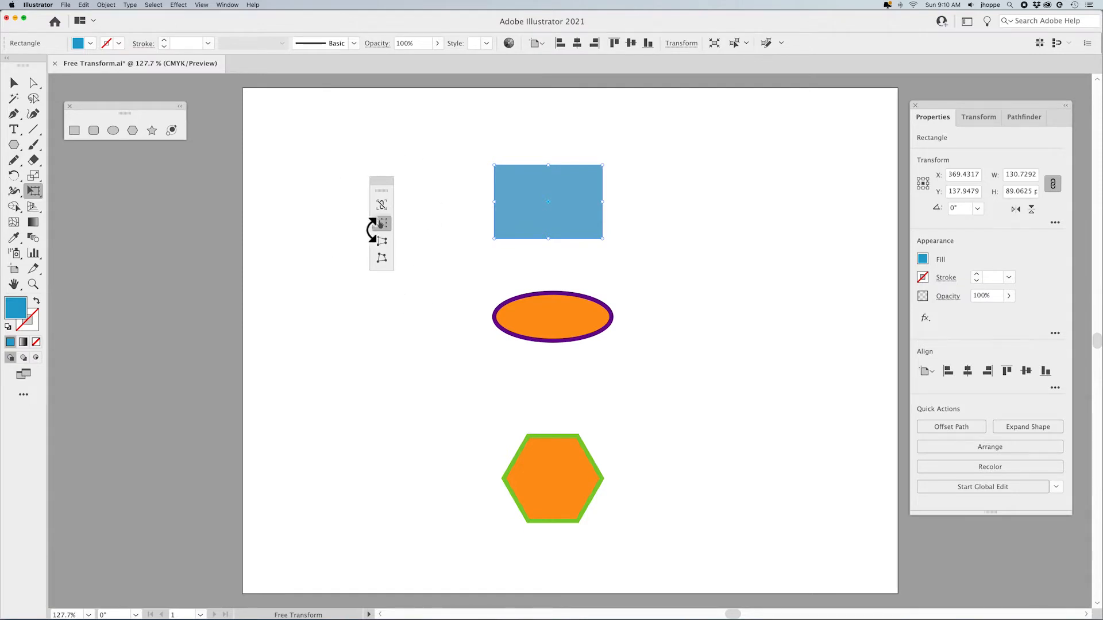
{"action": "mouse_move", "coordinate": [380, 226]}
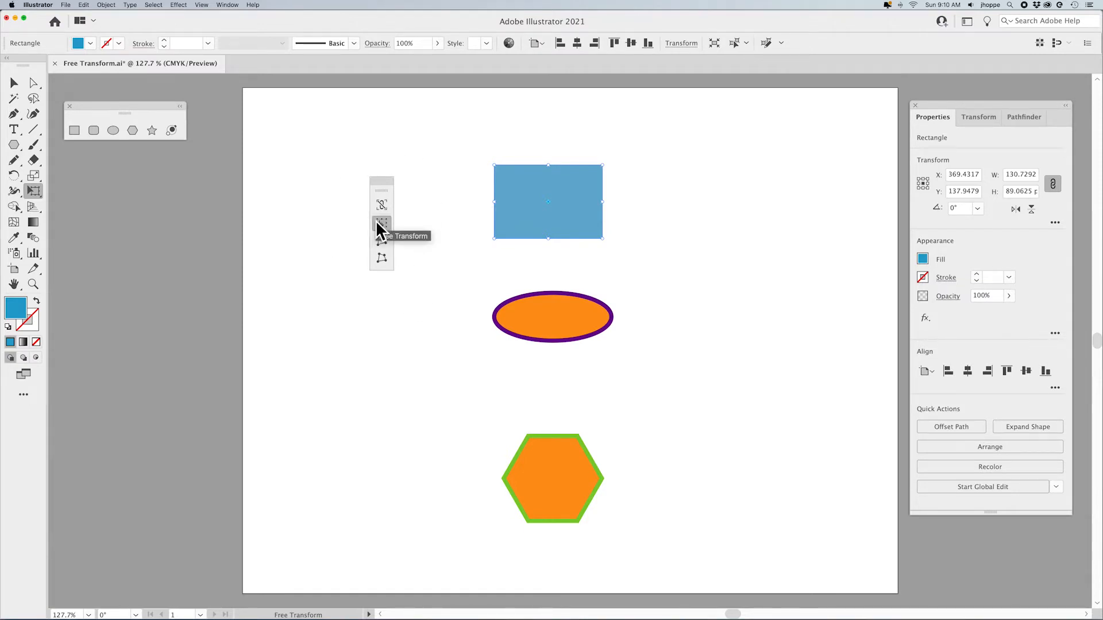
{"action": "mouse_move", "coordinate": [382, 257]}
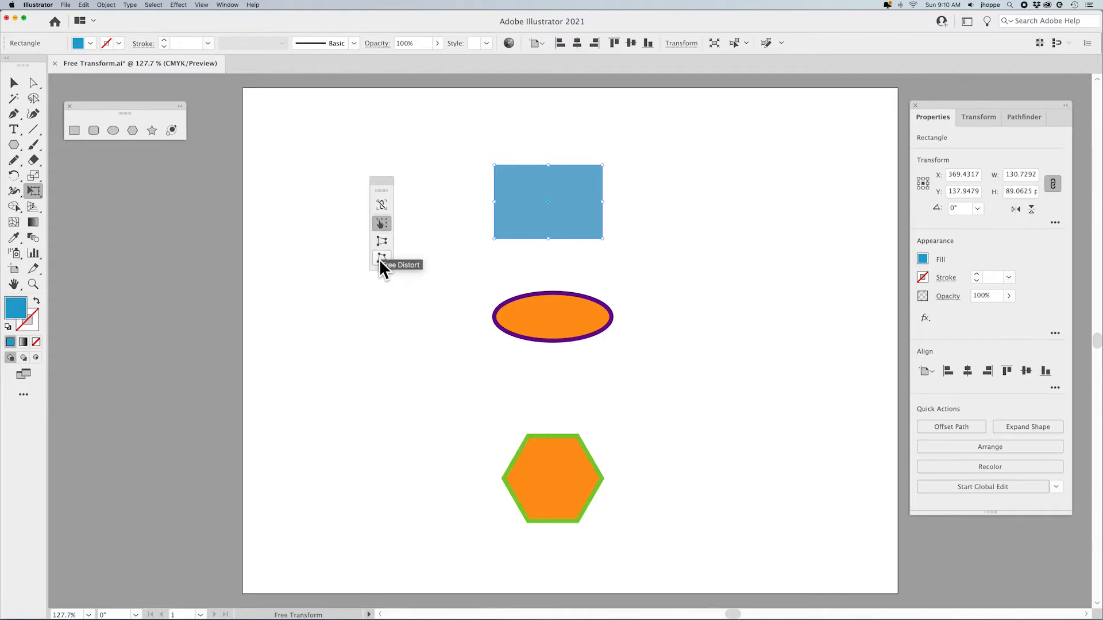
{"action": "mouse_move", "coordinate": [382, 223]}
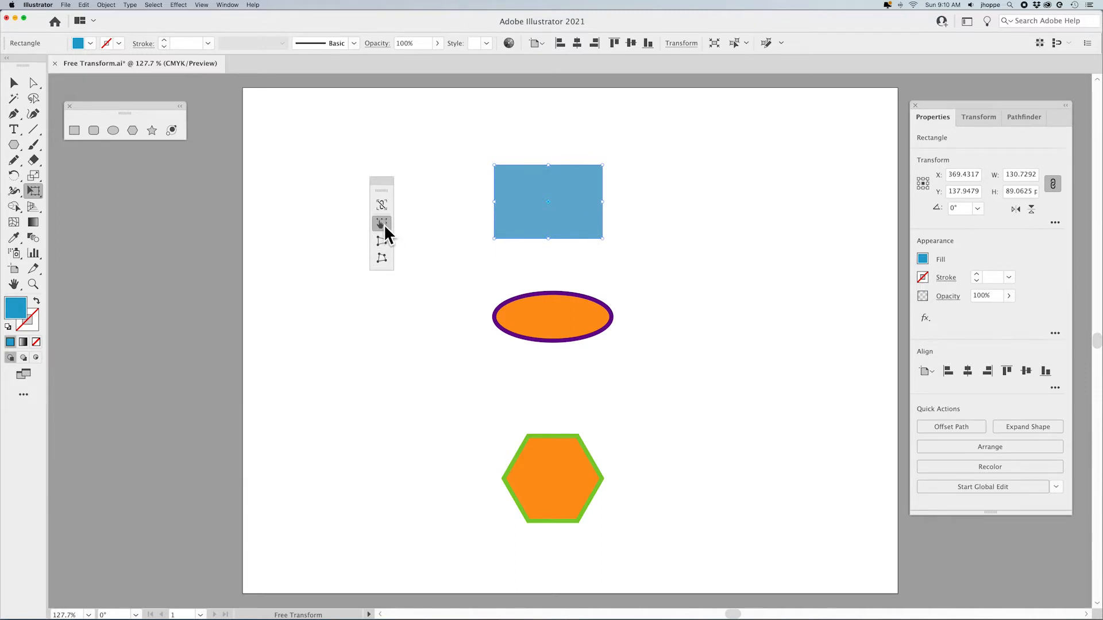
{"action": "mouse_move", "coordinate": [382, 223]}
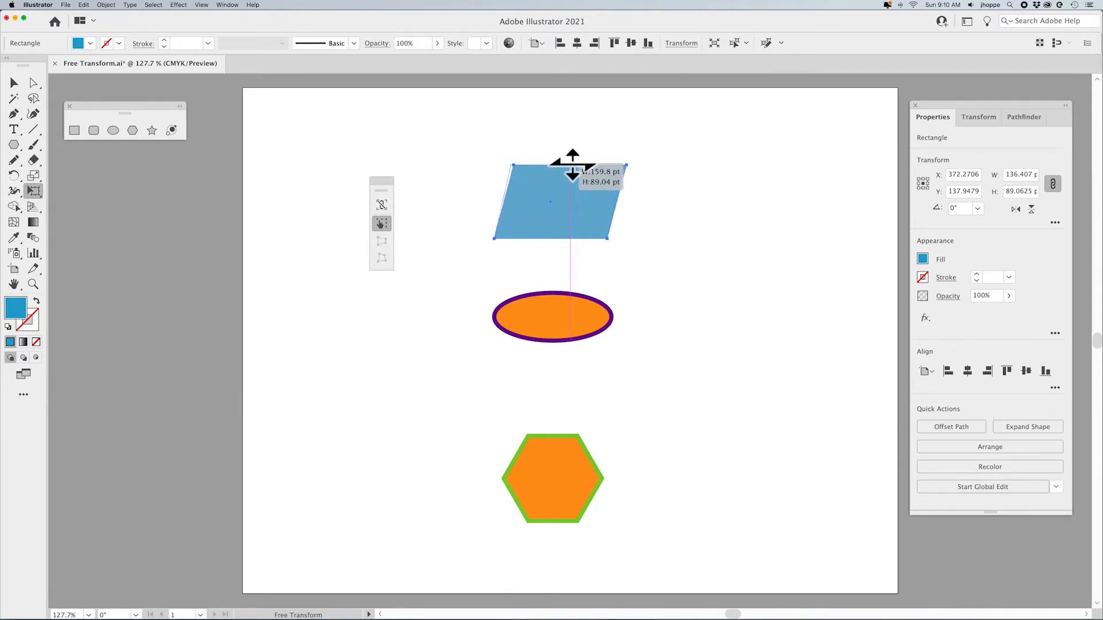
Trial-skew the blue rectangle by slanting its top edge to the right
{"action": "left_click_drag", "start_coordinate": [573, 169], "coordinate": [616, 169]}
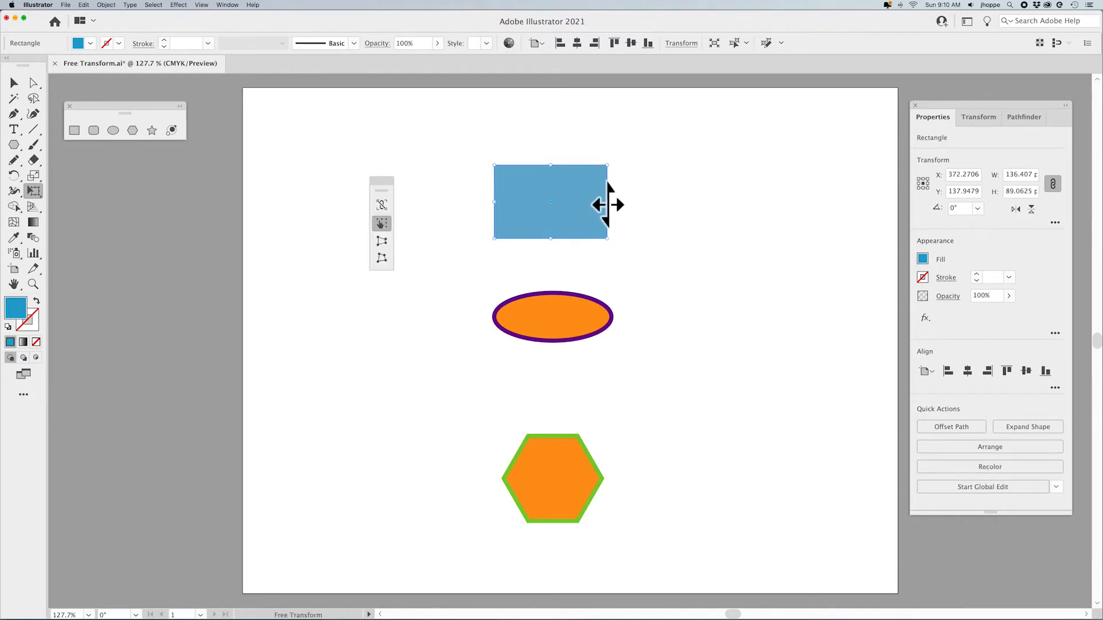
{"action": "left_click", "coordinate": [1028, 427]}
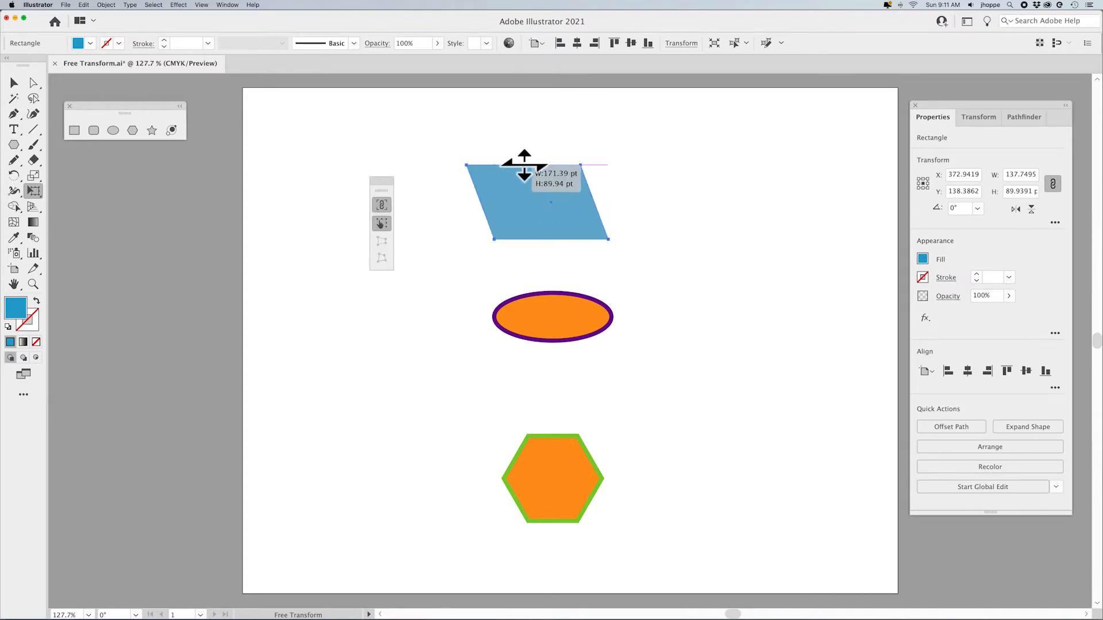
{"action": "left_click", "coordinate": [1026, 427]}
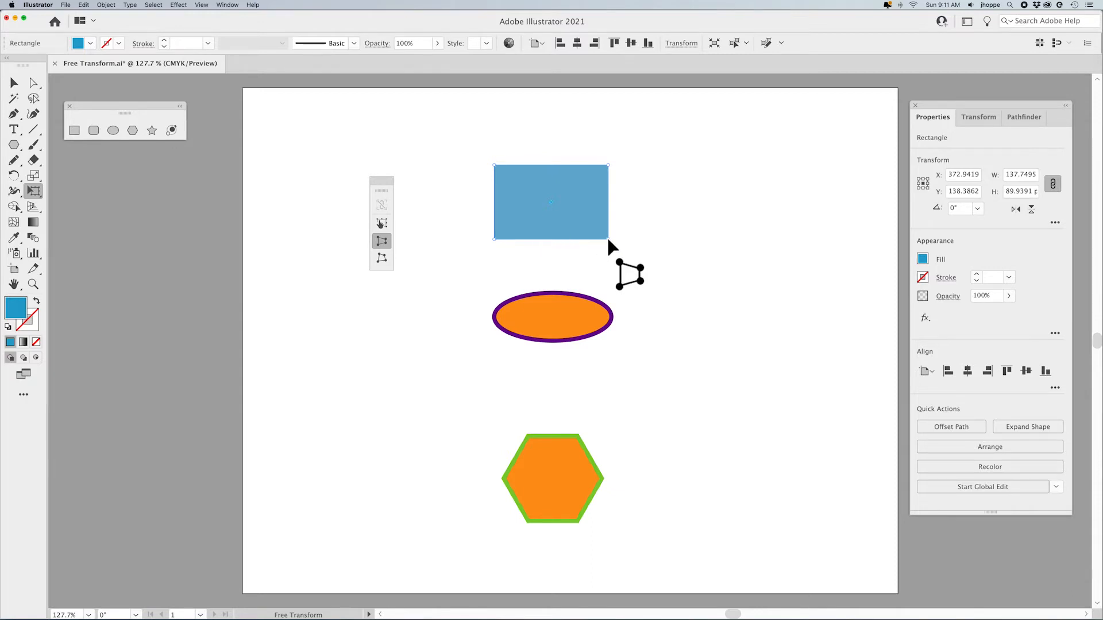
Stretch a corner of the blue rectangle outward with Perspective Distort
{"action": "left_click", "coordinate": [1026, 427]}
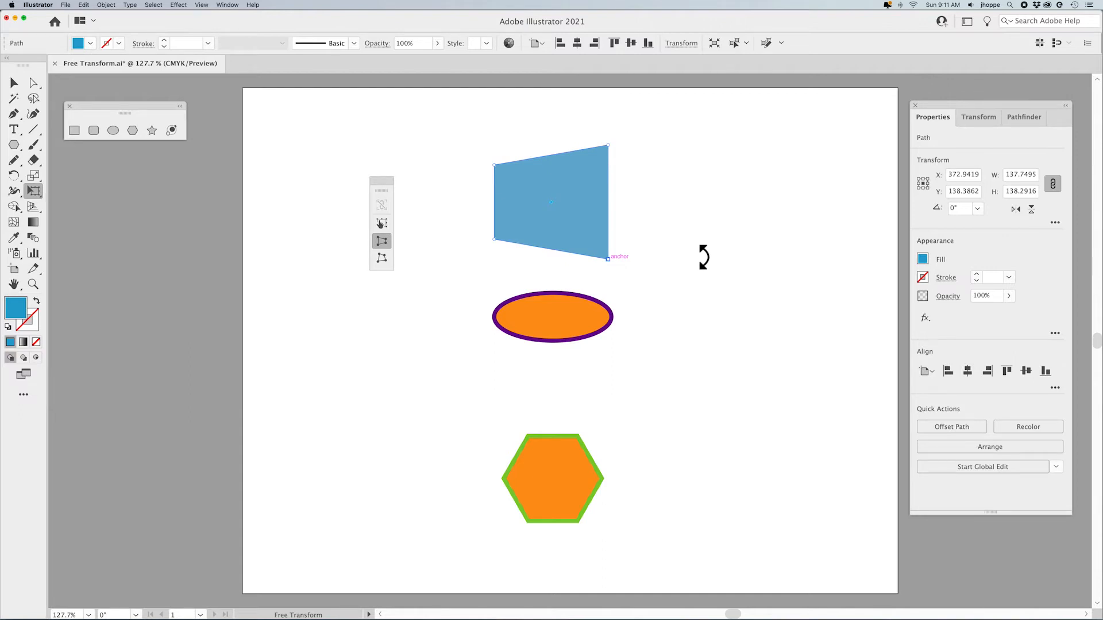
{"action": "left_click", "coordinate": [382, 258]}
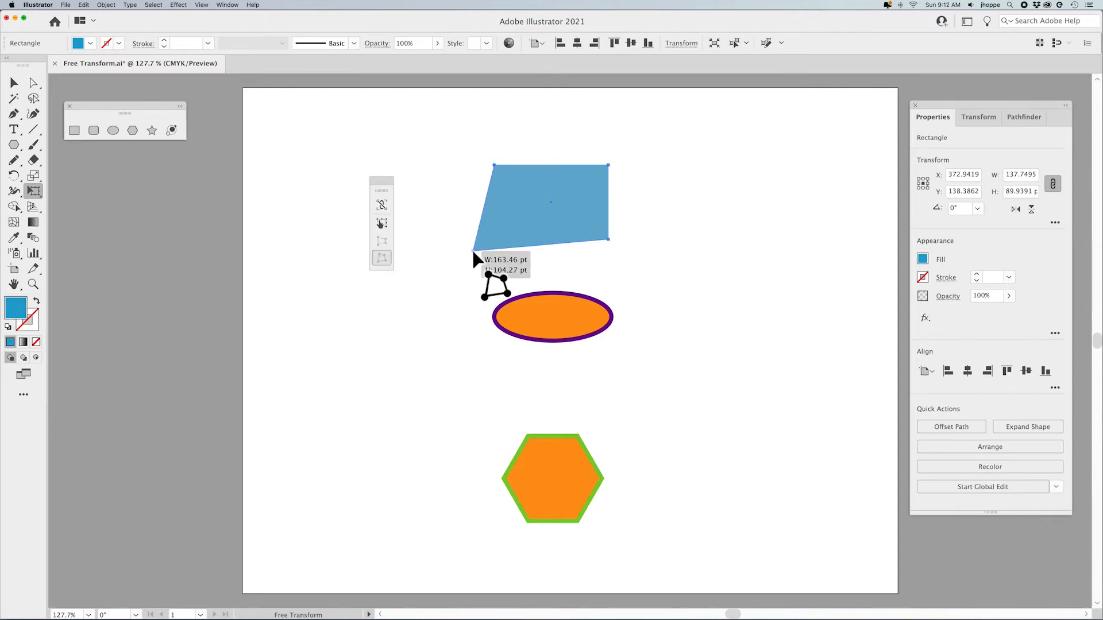
Pull the blue shape's lower-left corner outward with Free Distort
{"action": "left_click", "coordinate": [1027, 427]}
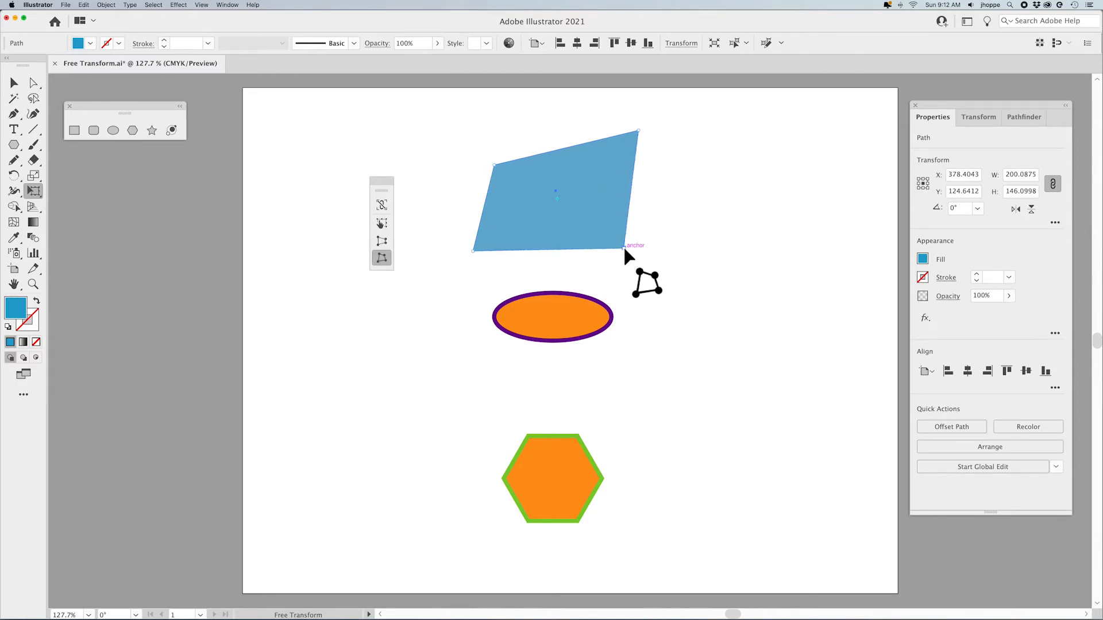
{"action": "mouse_move", "coordinate": [382, 241]}
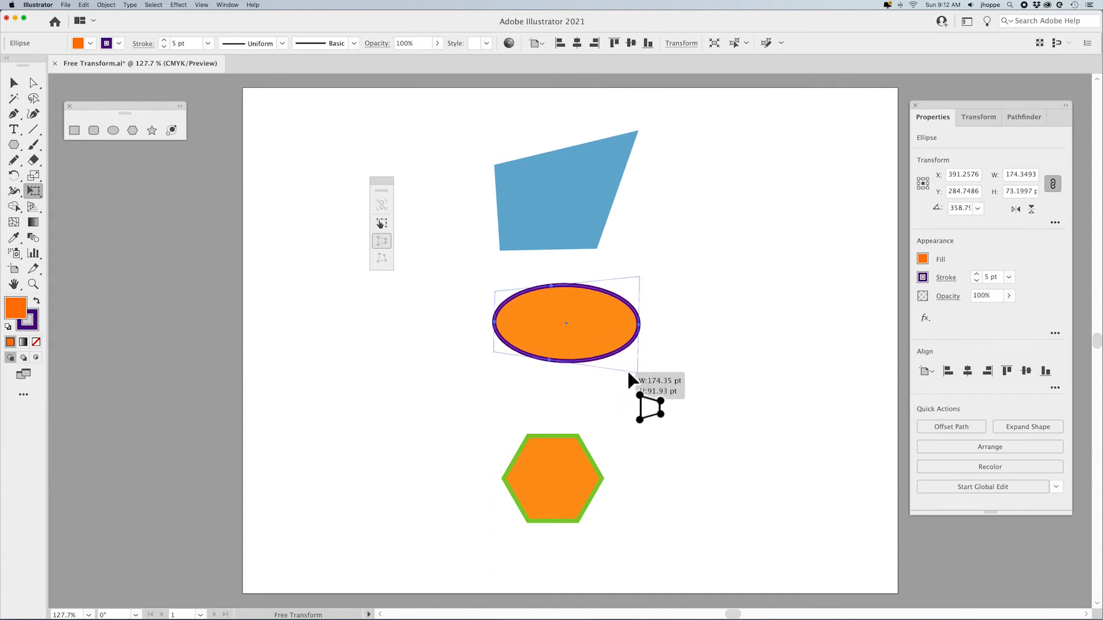
Tilt the orange ellipse into perspective with the Free Transform widget
{"action": "left_click", "coordinate": [1027, 427]}
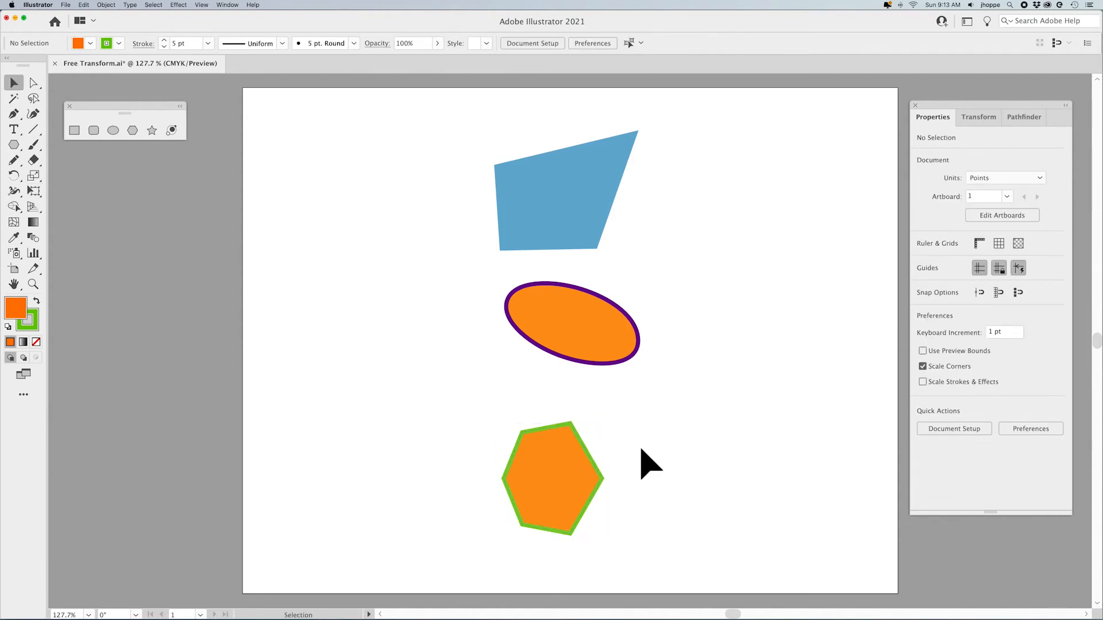
Draw a brown, outline-free rectangle left of the ellipse and taper its bottom inward
{"action": "left_click_drag", "start_coordinate": [322, 262], "coordinate": [434, 359]}
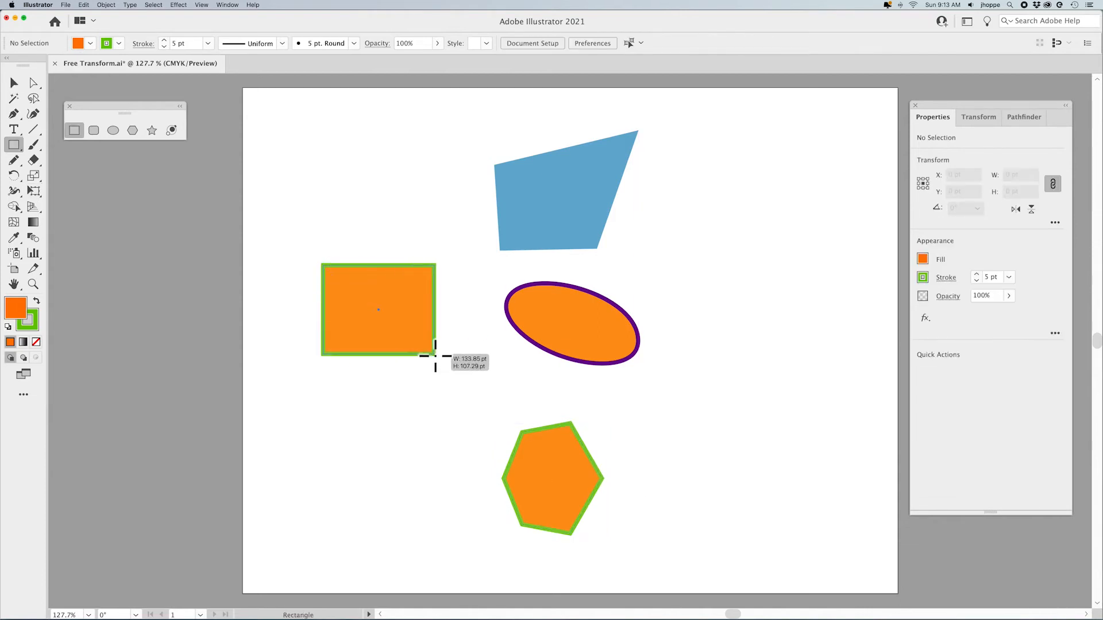
{"action": "left_click", "coordinate": [378, 323]}
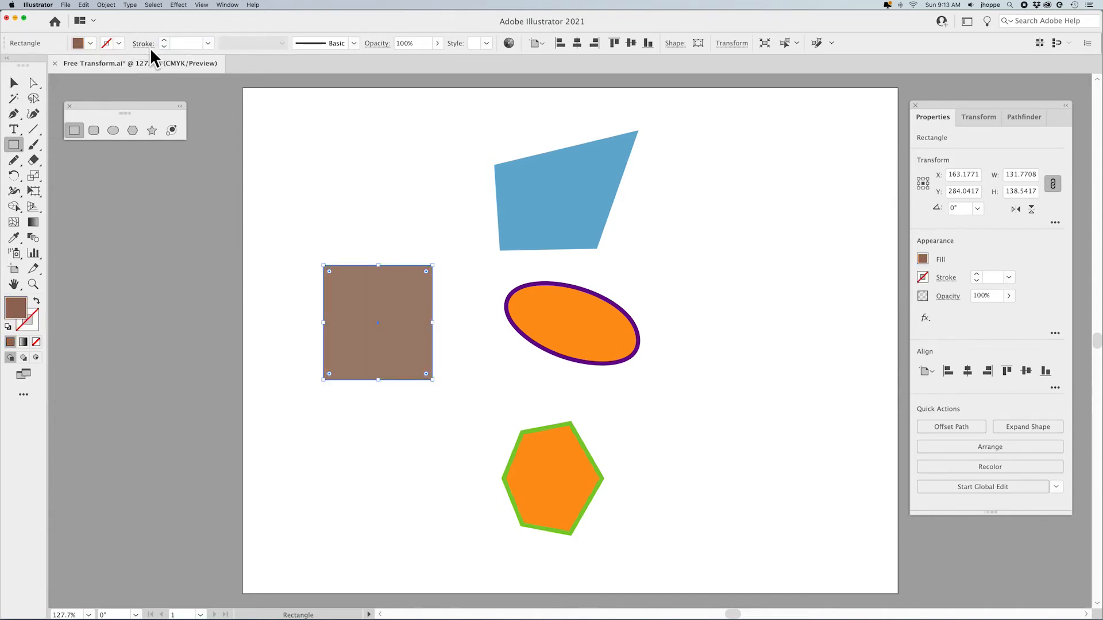
{"action": "left_click", "coordinate": [33, 191]}
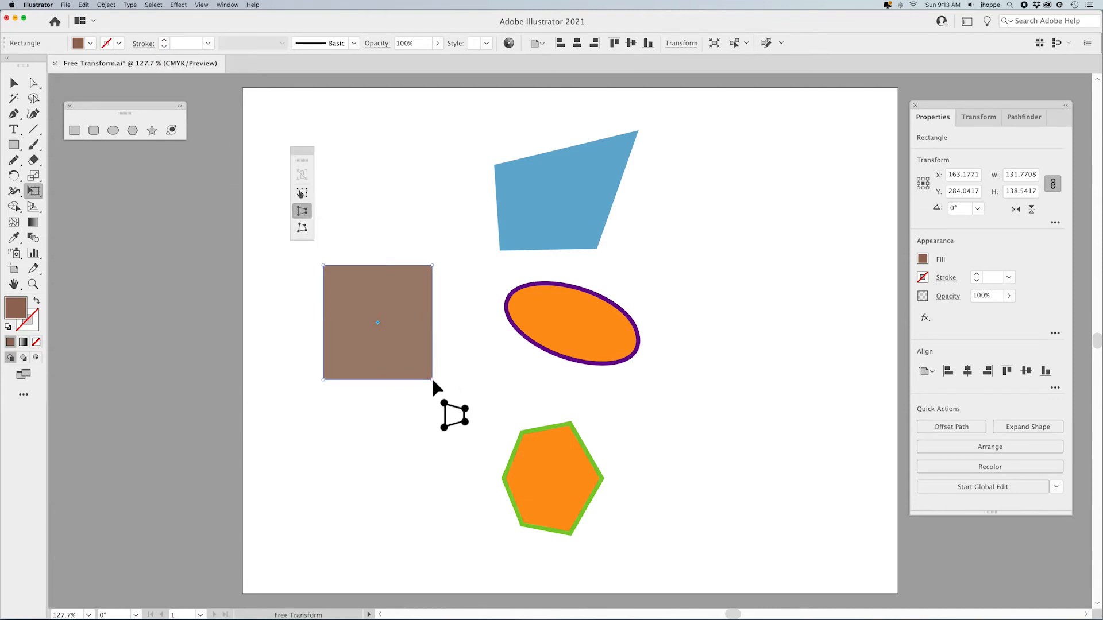
{"action": "left_click_drag", "start_coordinate": [323, 379], "coordinate": [338, 378]}
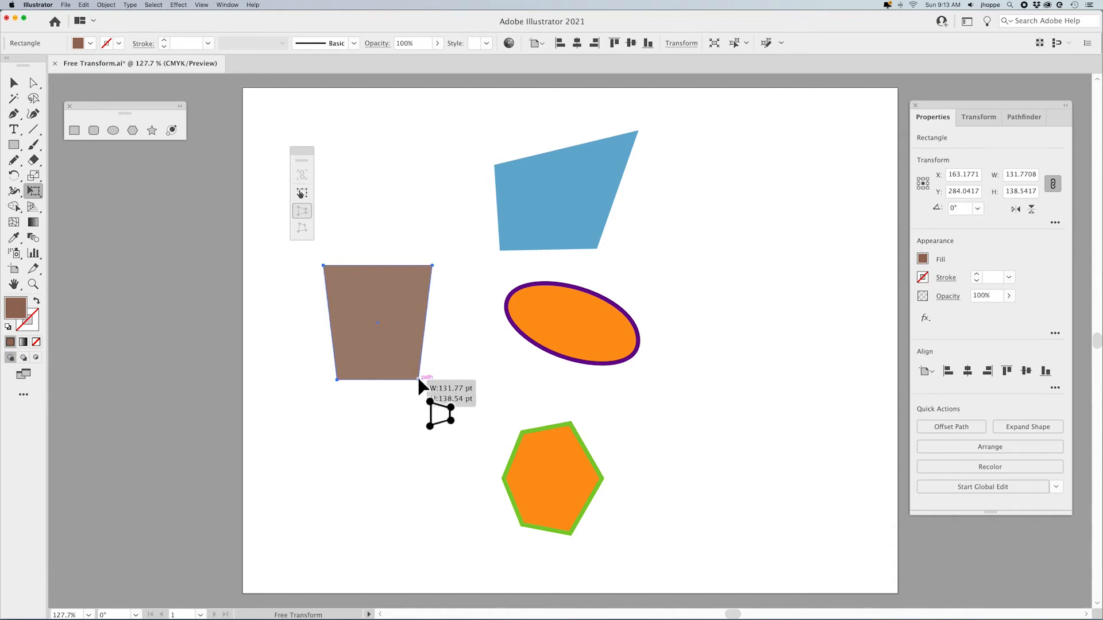
{"action": "left_click", "coordinate": [1027, 426]}
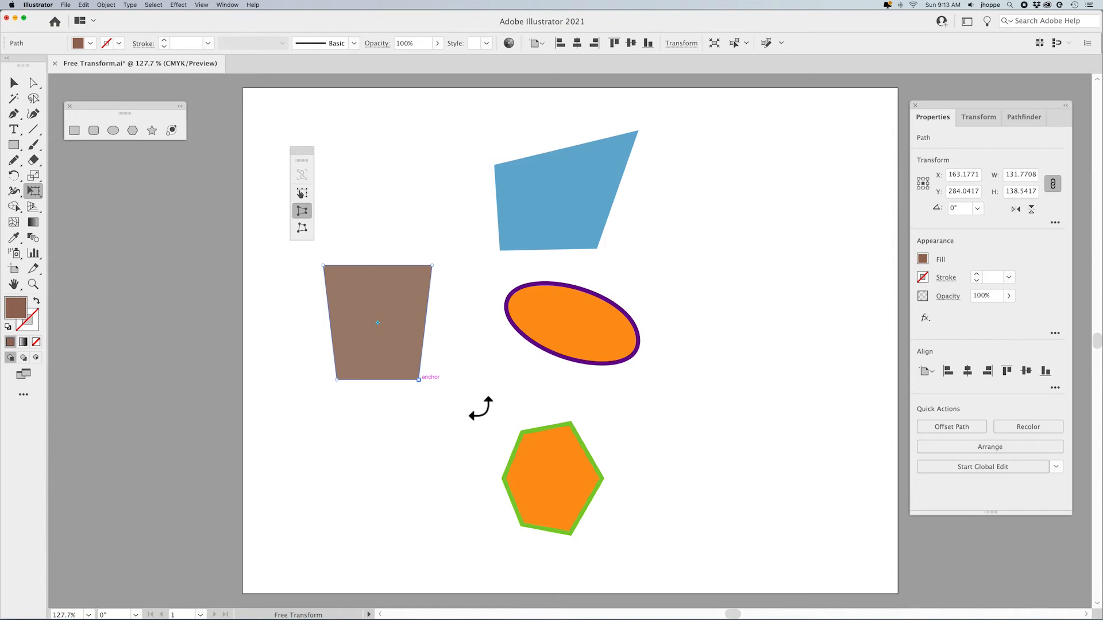
Draw a thick dark brown line along the top edge of the brown cup
{"action": "left_click", "coordinate": [13, 128]}
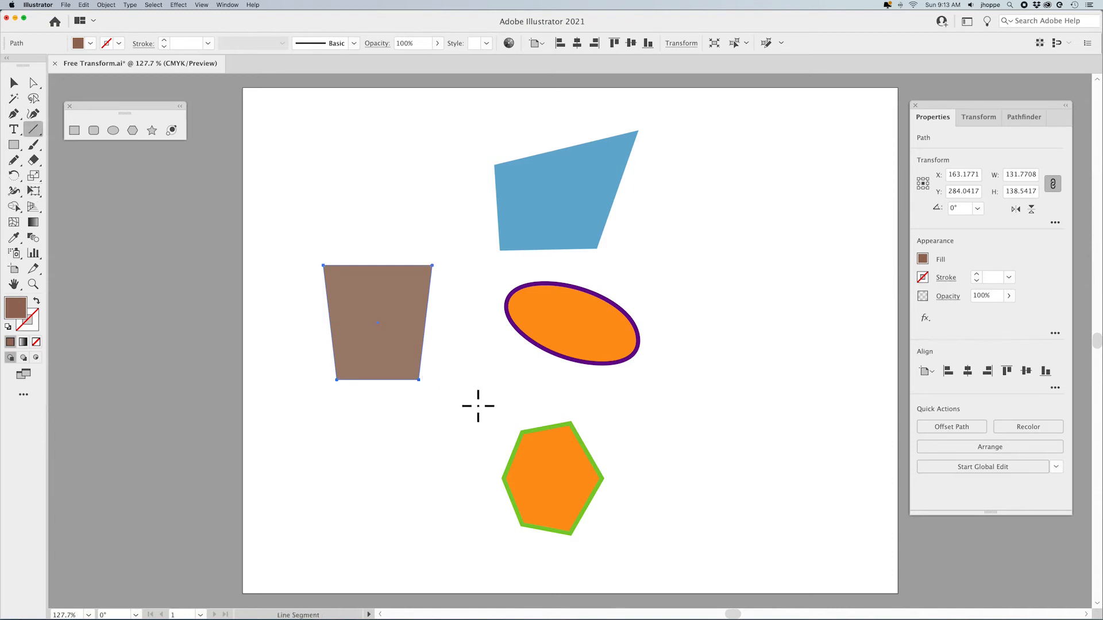
{"action": "mouse_move", "coordinate": [319, 265]}
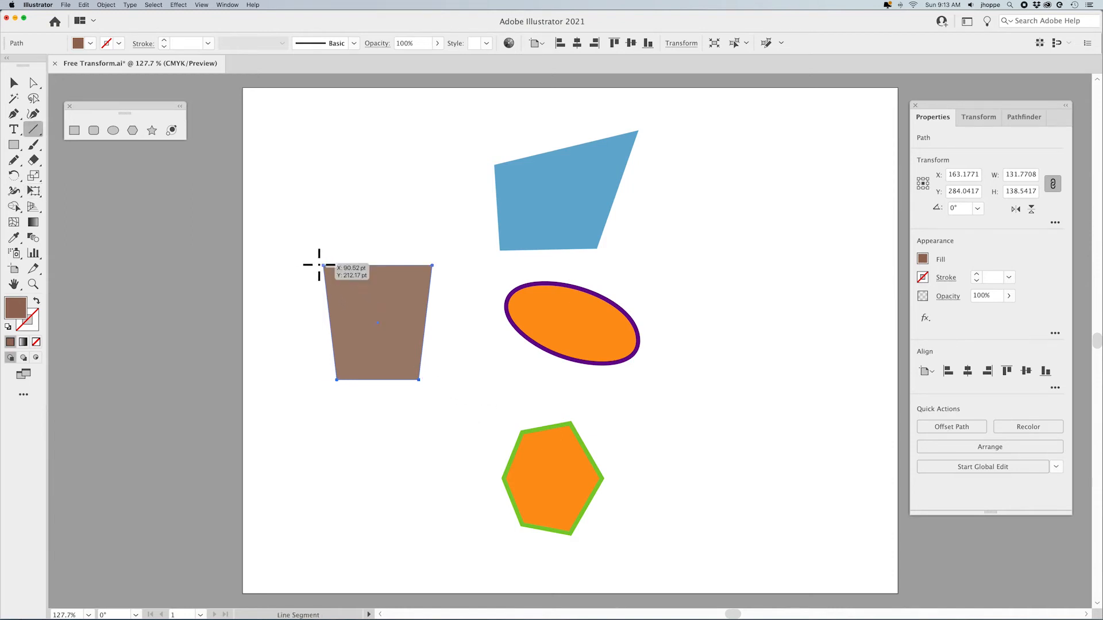
{"action": "left_click_drag", "start_coordinate": [320, 264], "coordinate": [436, 264]}
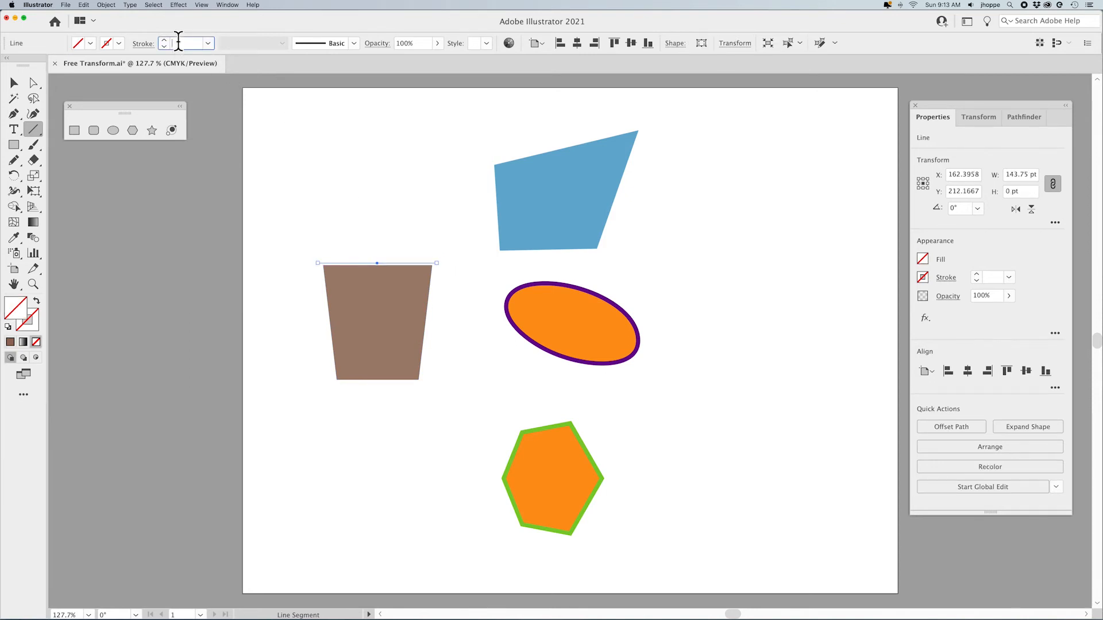
{"action": "left_click", "coordinate": [106, 43]}
{"action": "type", "text": "5"}
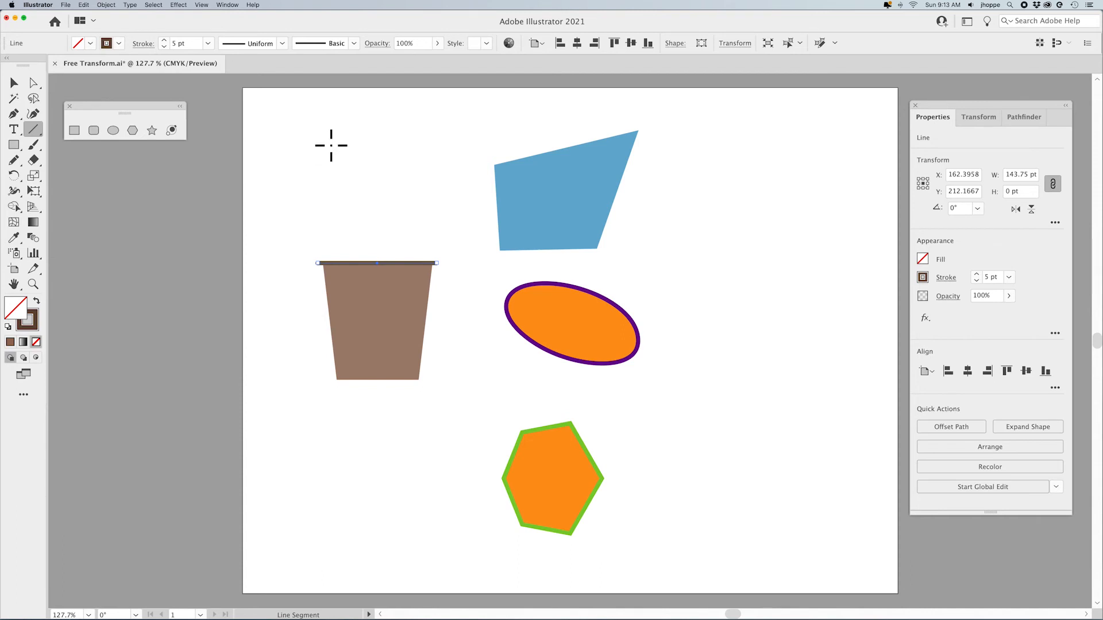
{"action": "left_click_drag", "start_coordinate": [436, 267], "coordinate": [436, 498]}
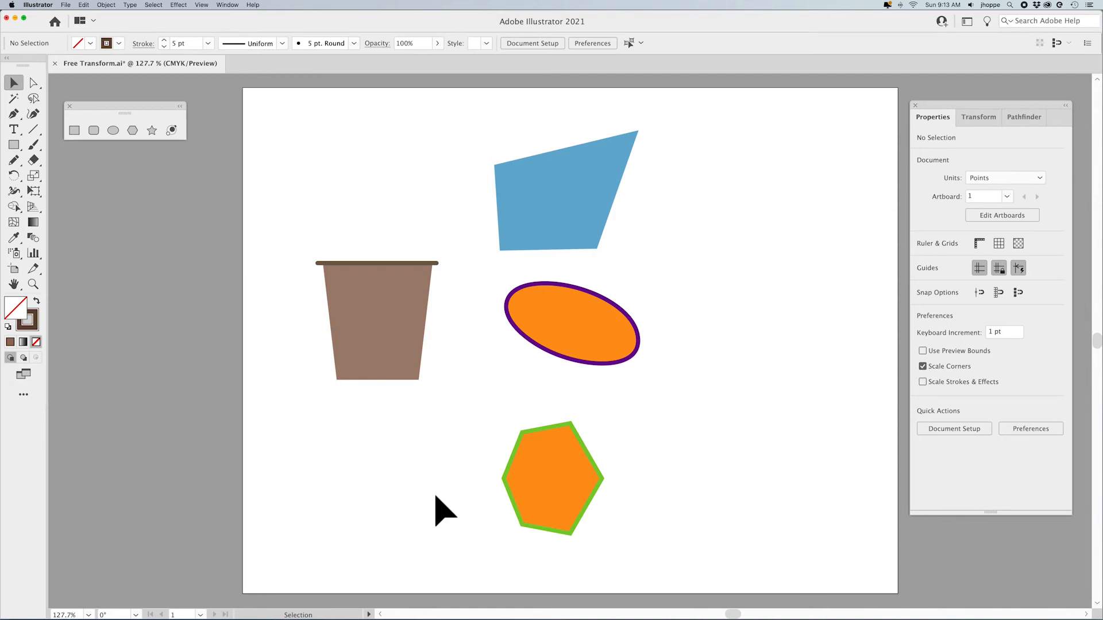
{"action": "mouse_move", "coordinate": [172, 190]}
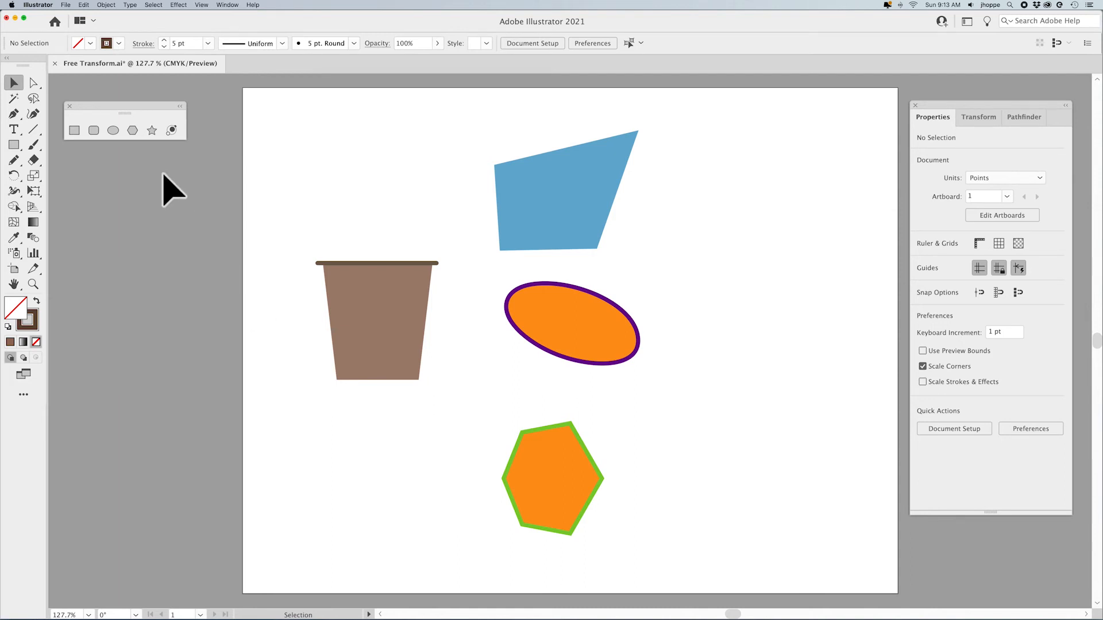
Draw a rectangle right of the ellipse and perspective-distort it into a box face
{"action": "left_click_drag", "start_coordinate": [695, 266], "coordinate": [797, 336]}
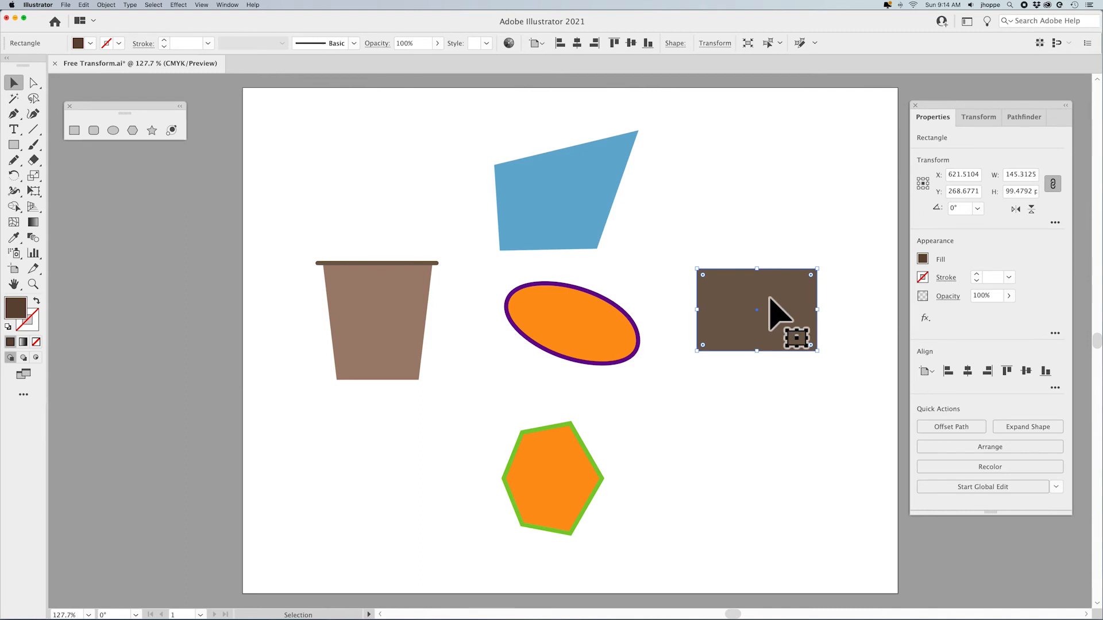
{"action": "left_click", "coordinate": [34, 191]}
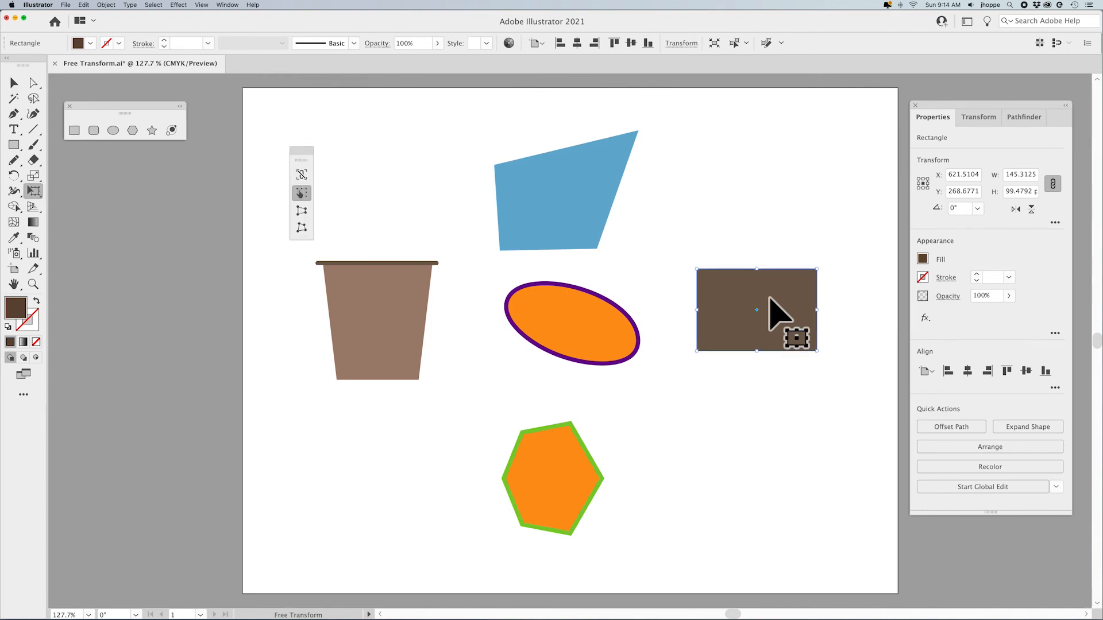
{"action": "mouse_move", "coordinate": [301, 210]}
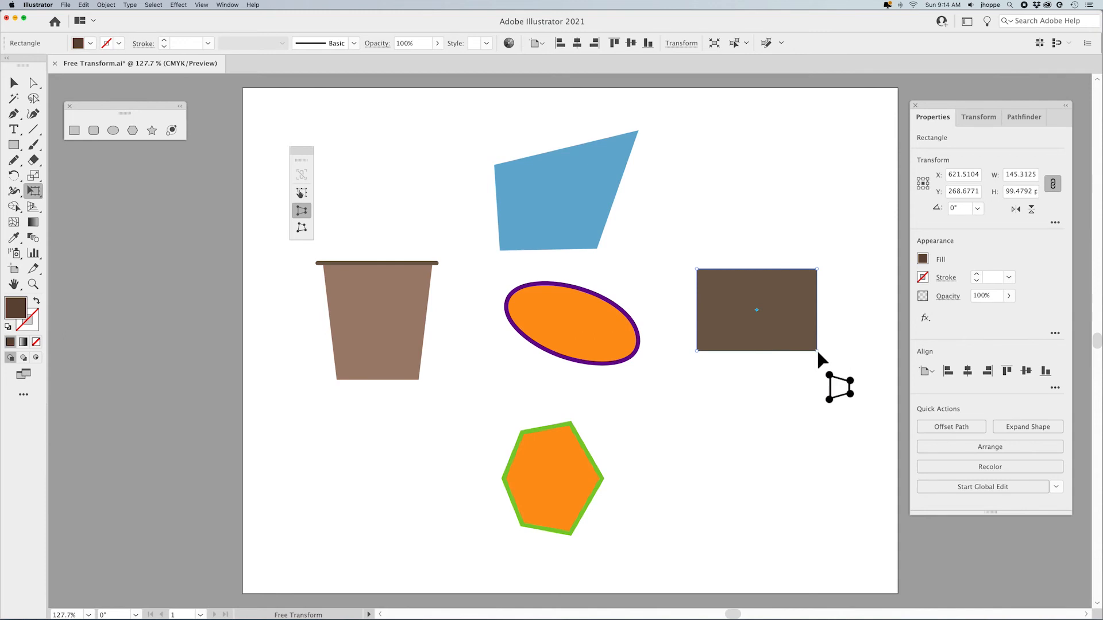
{"action": "left_click", "coordinate": [1026, 426]}
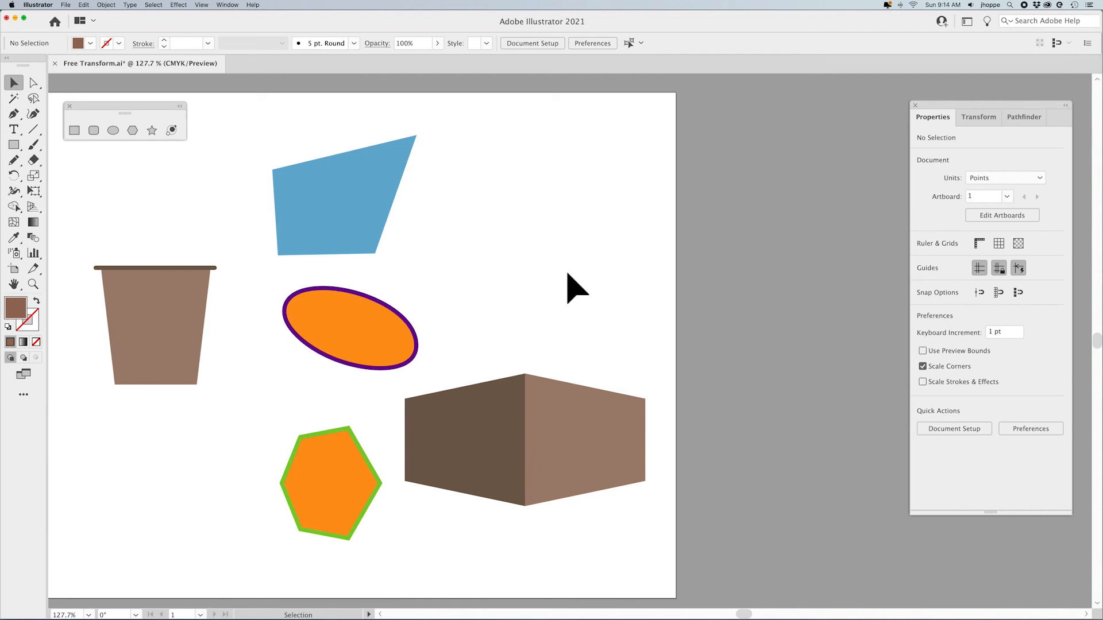
Shrink the orange hexagon to half size, move it onto the box front, and bring it forward
{"action": "left_click", "coordinate": [331, 482]}
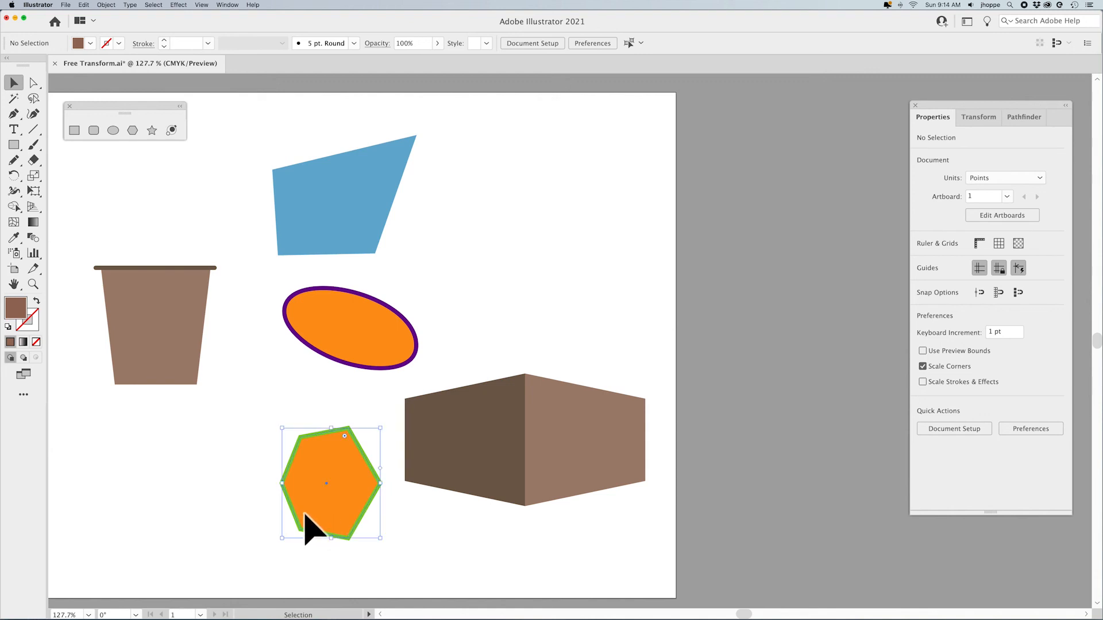
{"action": "left_click", "coordinate": [330, 483]}
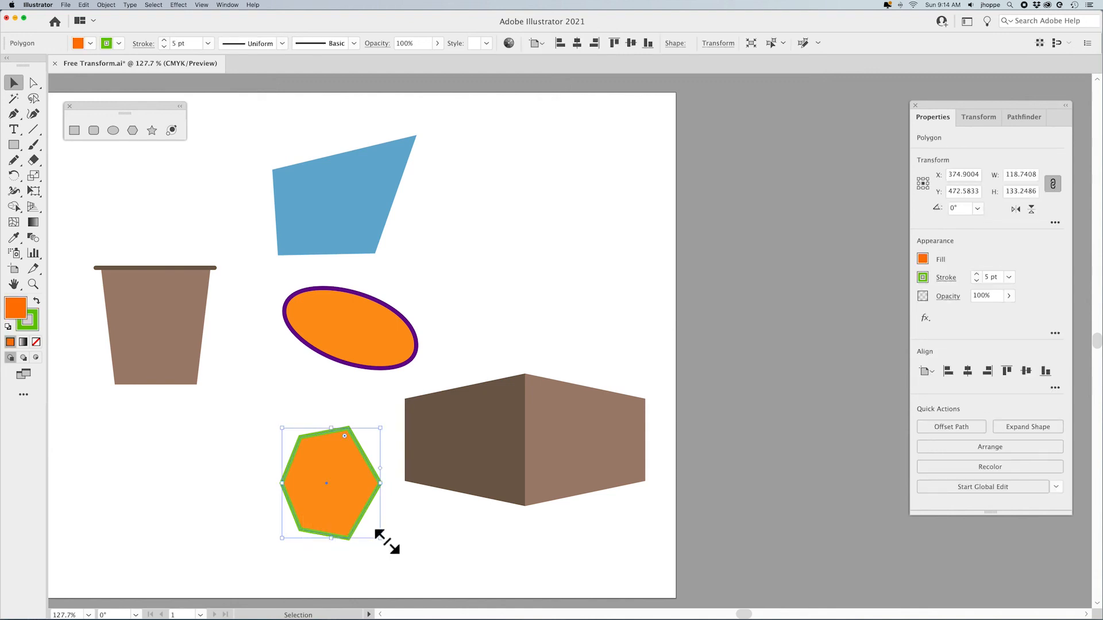
{"action": "left_click", "coordinate": [33, 191]}
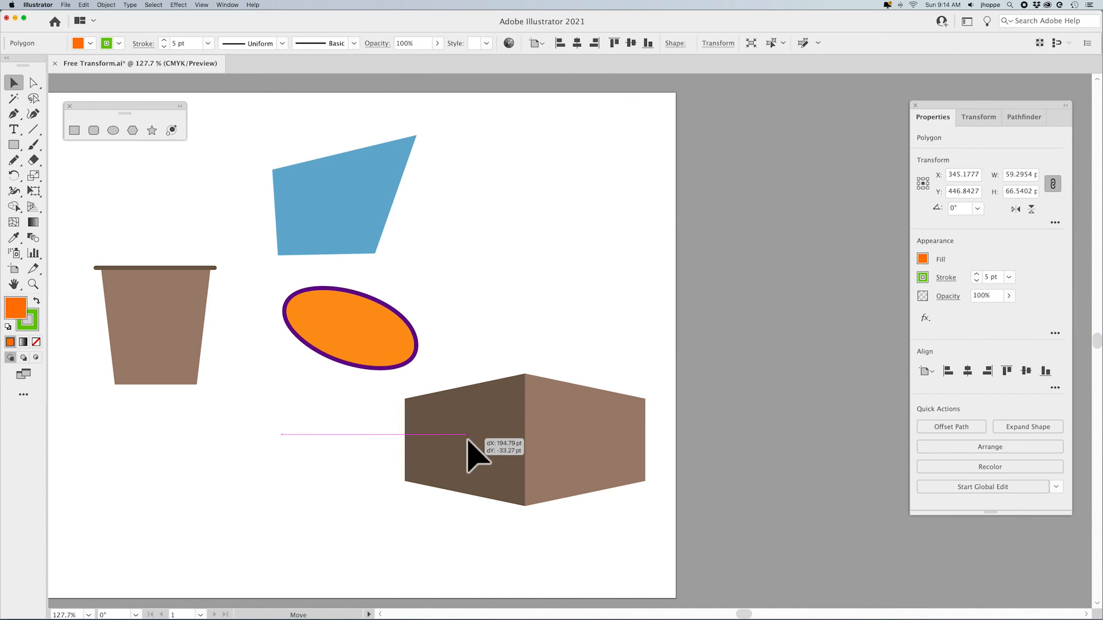
{"action": "left_click_drag", "start_coordinate": [468, 435], "coordinate": [467, 434]}
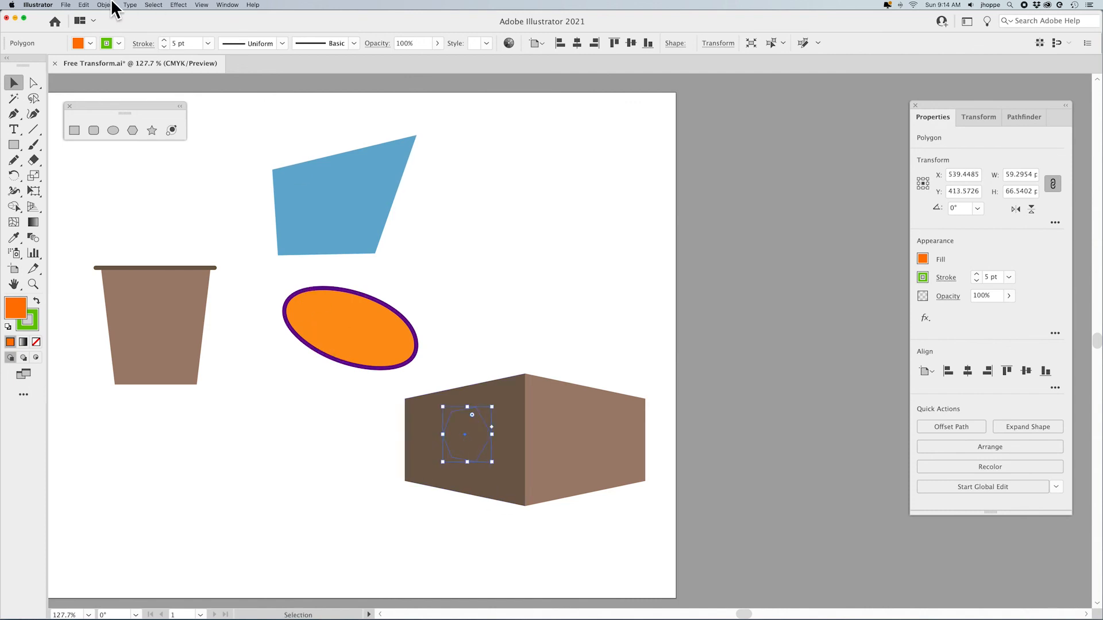
{"action": "left_click", "coordinate": [106, 5]}
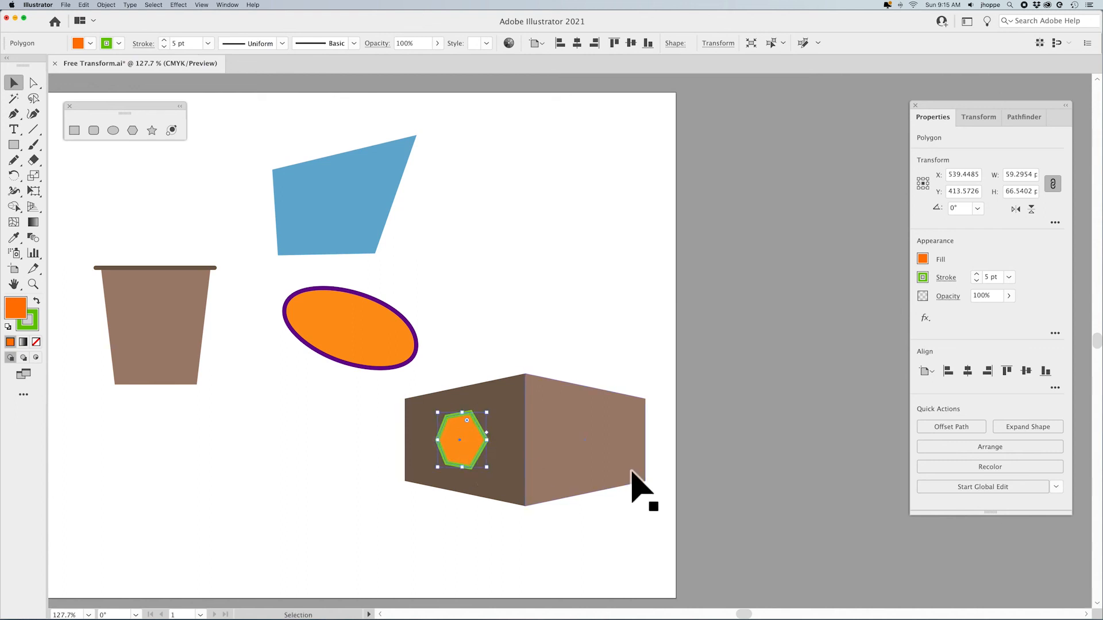
{"action": "left_click", "coordinate": [609, 341]}
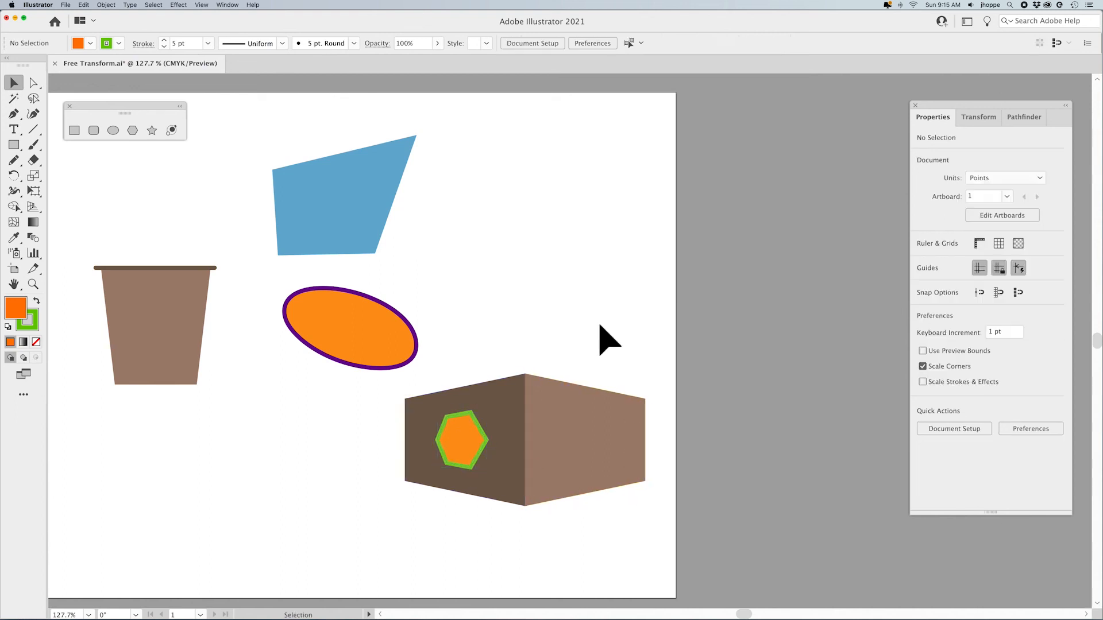